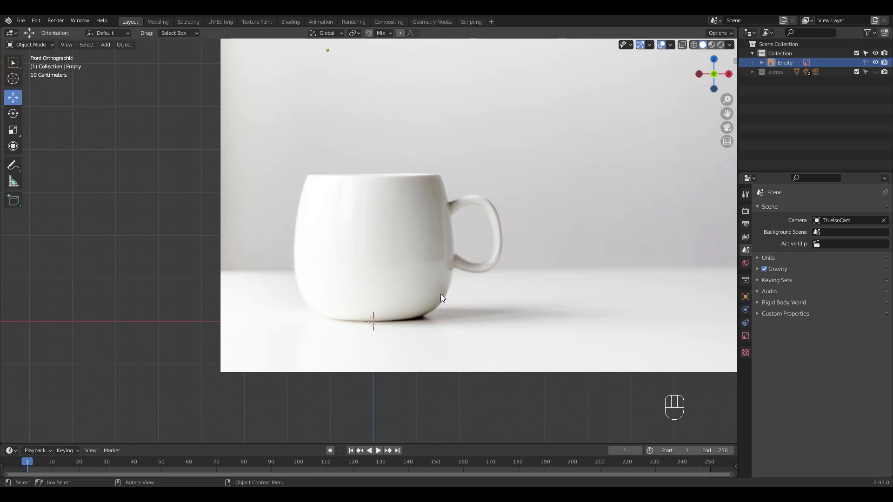
# Add a single vertex at the mug's base and extrude it up the profile to the rim
pyautogui.press('shift+a')
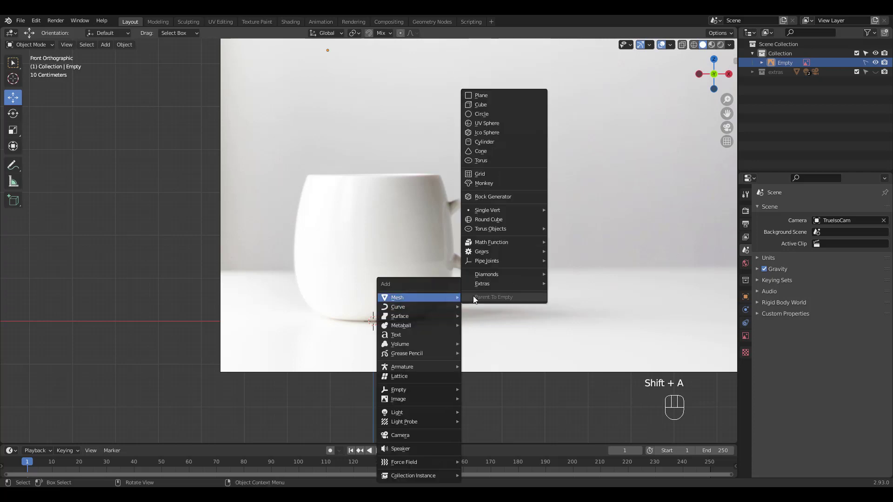
pyautogui.click(488, 210)
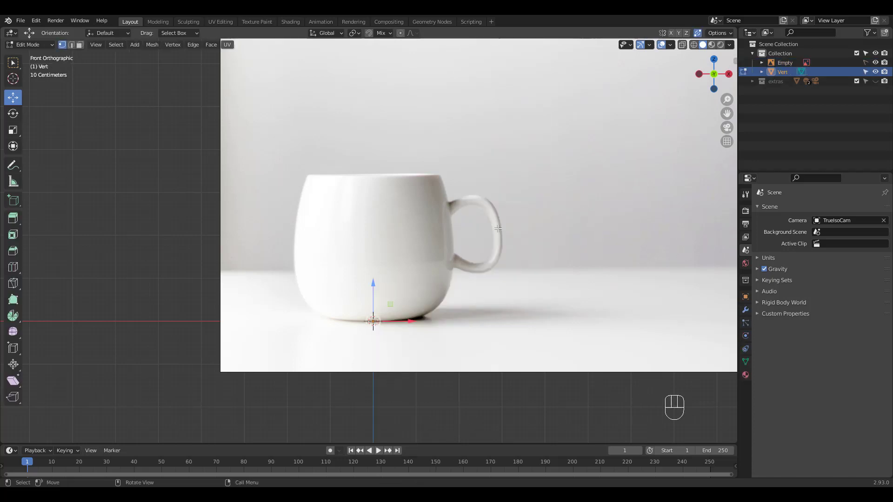
pyautogui.press('g')
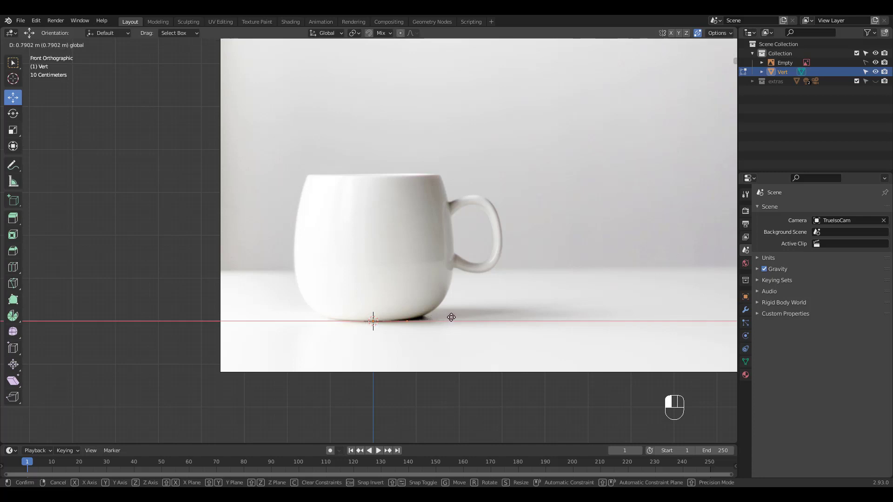
pyautogui.click(457, 312)
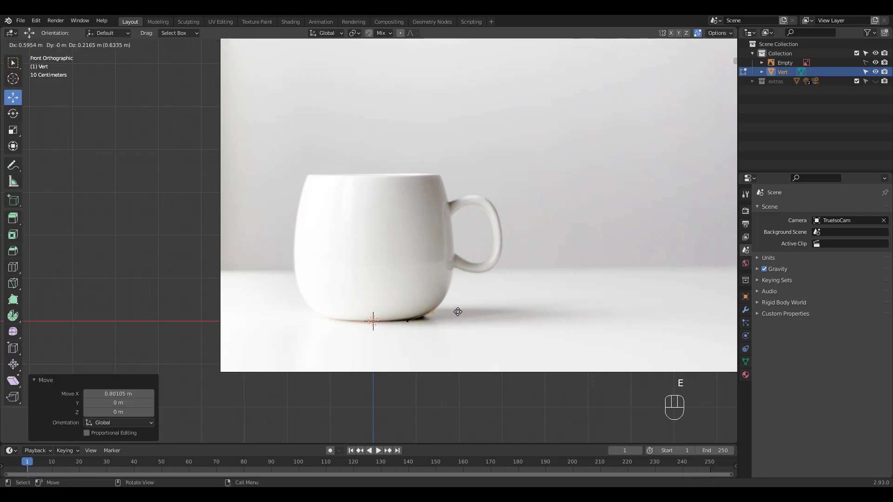
pyautogui.press('e')
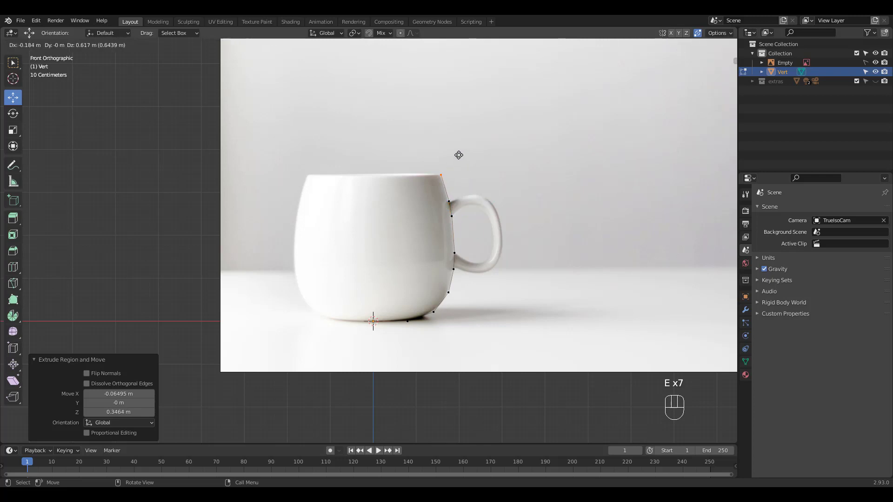
pyautogui.press('Tab')
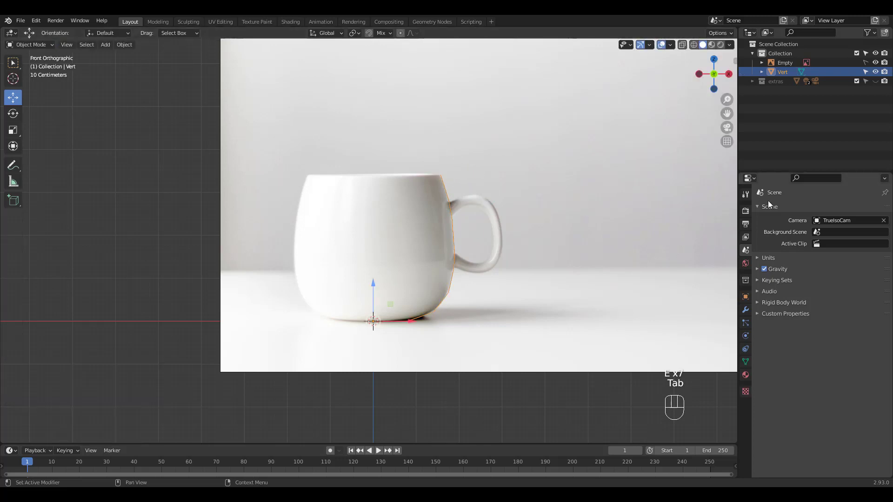
# Revolve the profile with a Screw modifier and add a level-2 Subdivision Surface
pyautogui.click(775, 209)
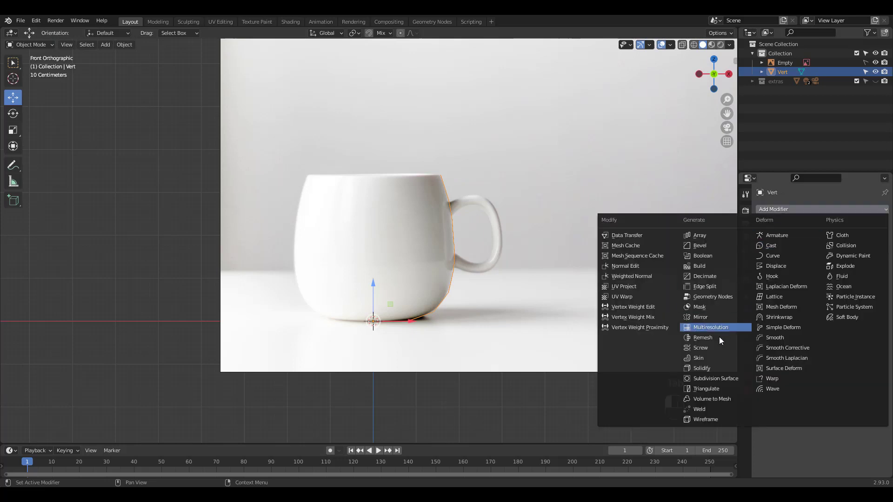
pyautogui.click(700, 347)
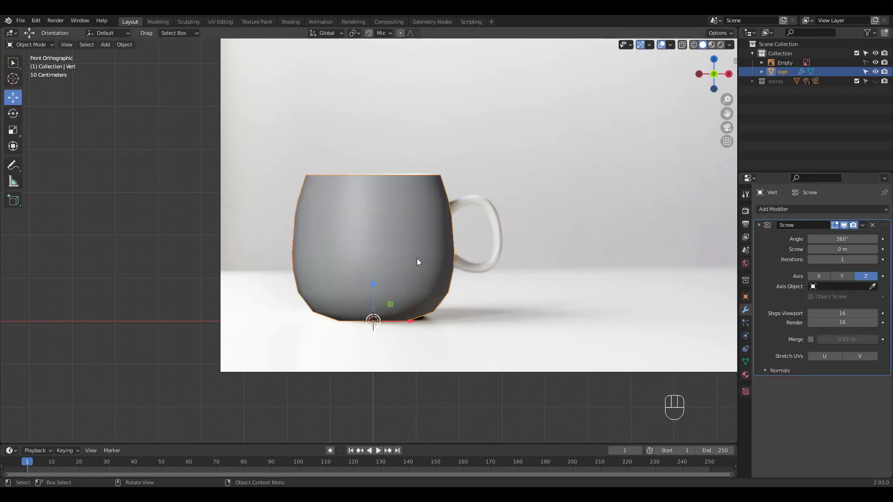
pyautogui.press('ctrl+2')
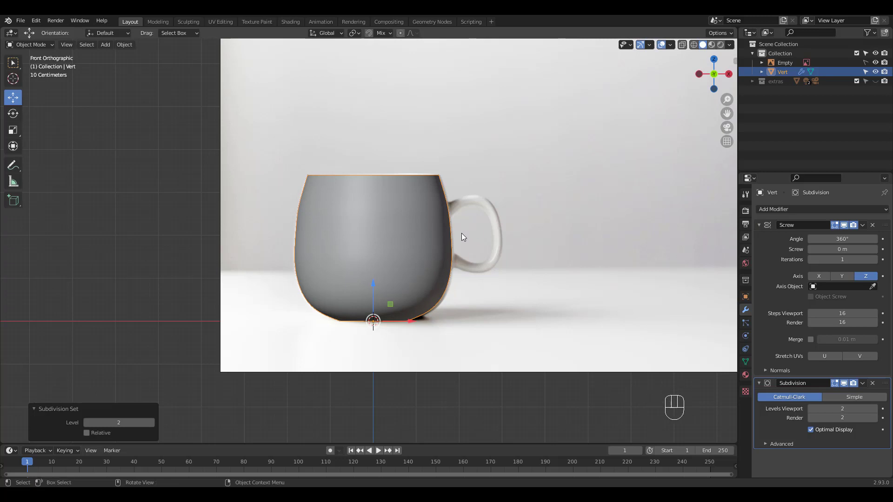
# Move profile vertices to match the photo's contour, toggling see-through display
pyautogui.press('Tab')
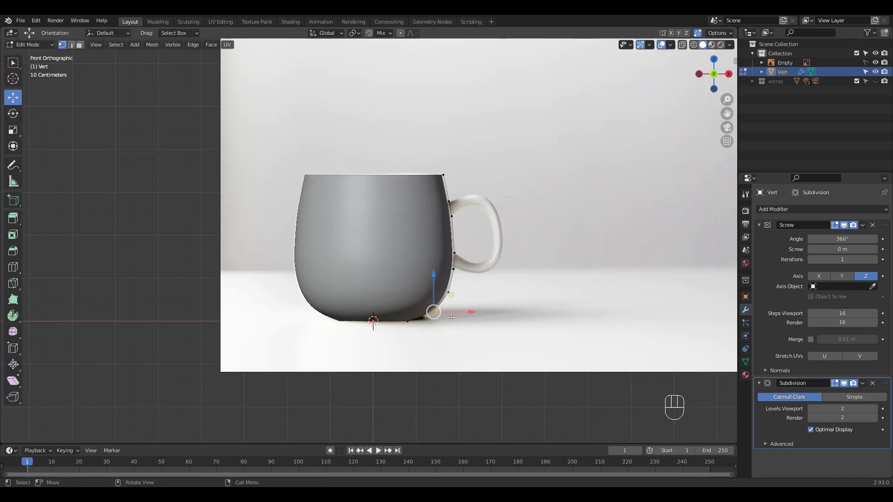
pyautogui.press('g')
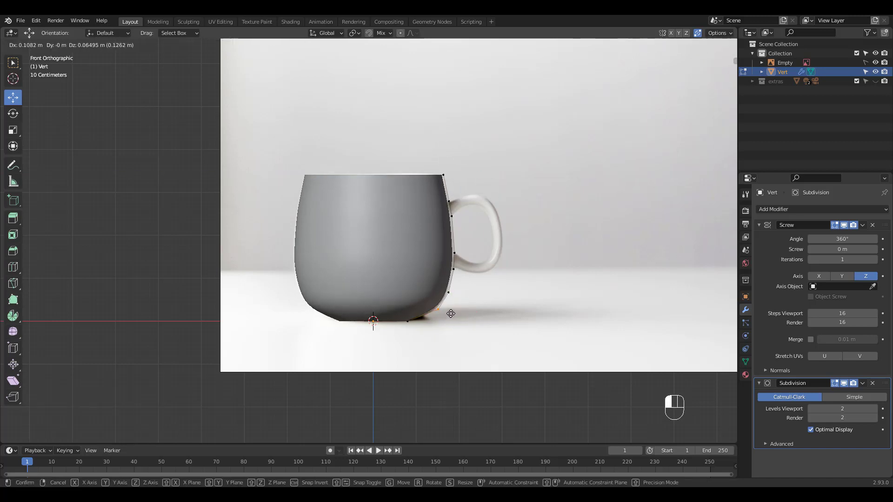
pyautogui.moveTo(449, 316)
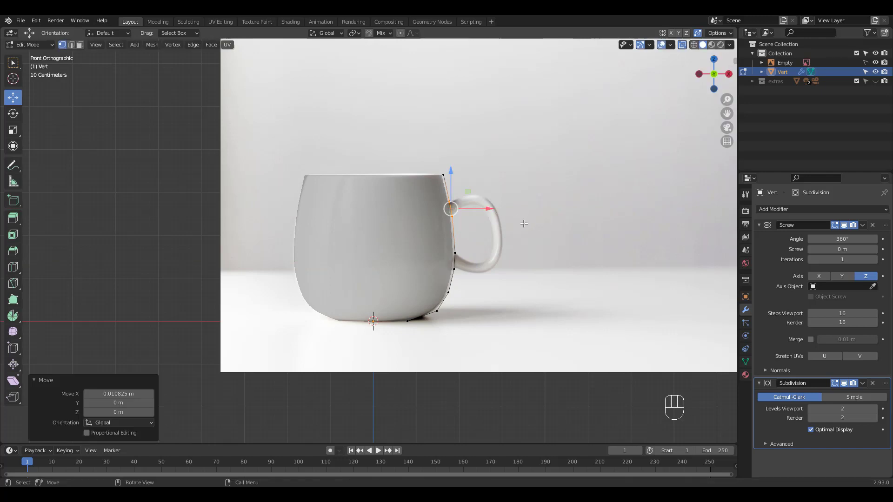
pyautogui.press('alt+z')
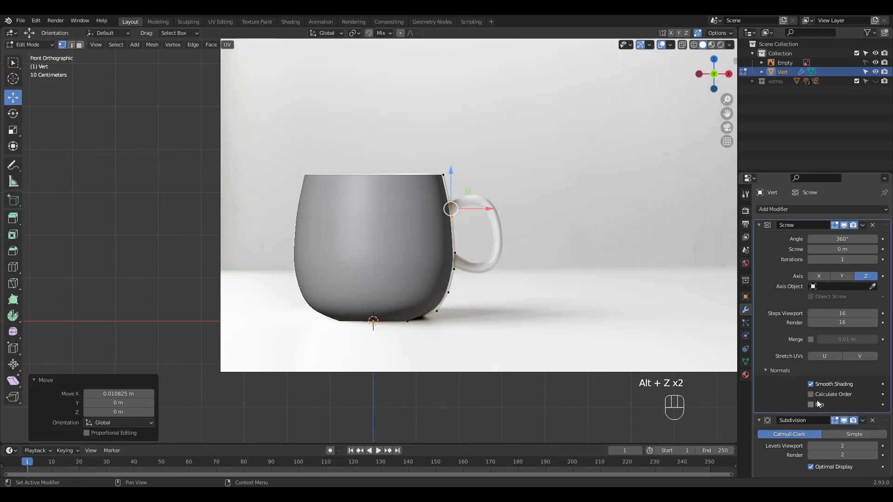
# Flip the Screw normals, apply the Screw, and fill and inset the mug's bottom
pyautogui.click(810, 404)
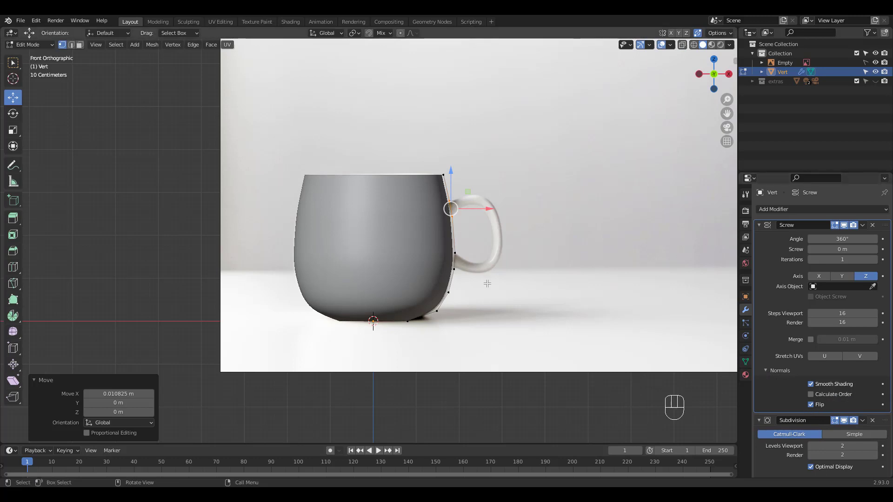
pyautogui.press('Tab')
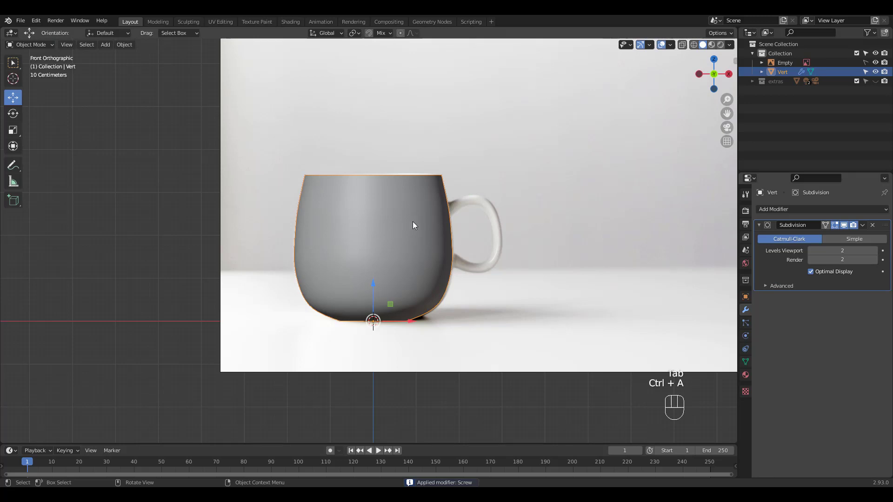
pyautogui.press('Tab')
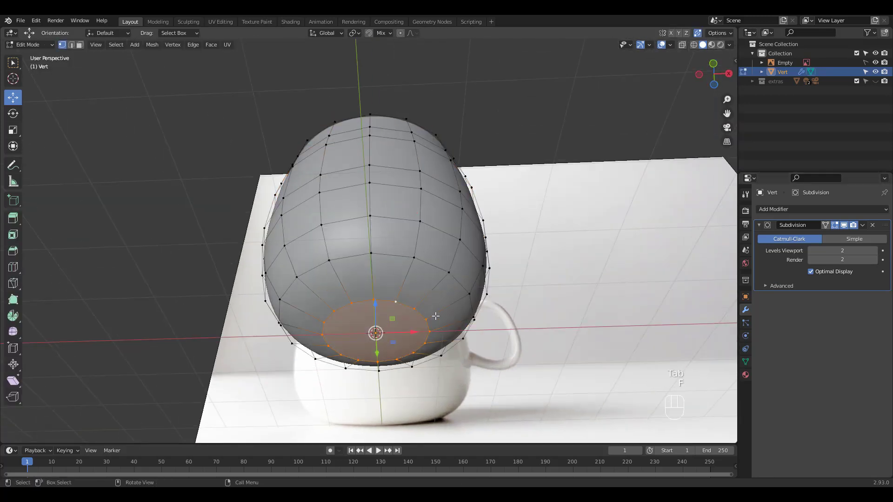
pyautogui.press('i')
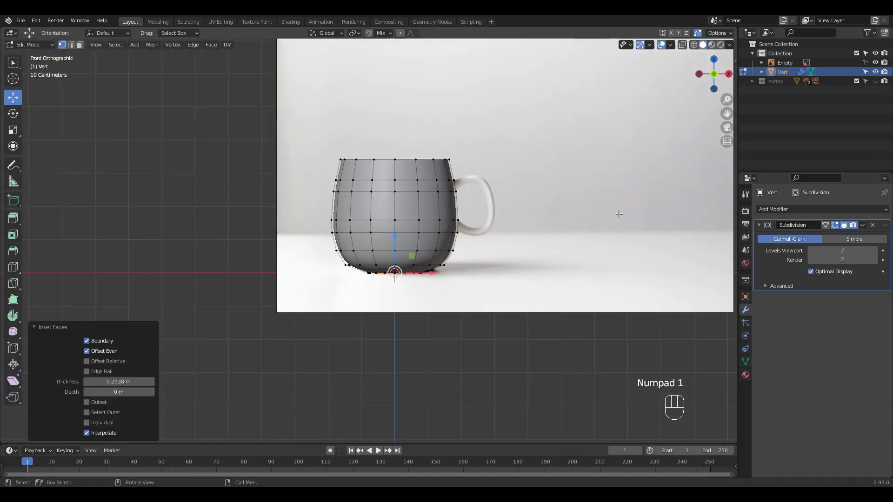
pyautogui.press('Tab')
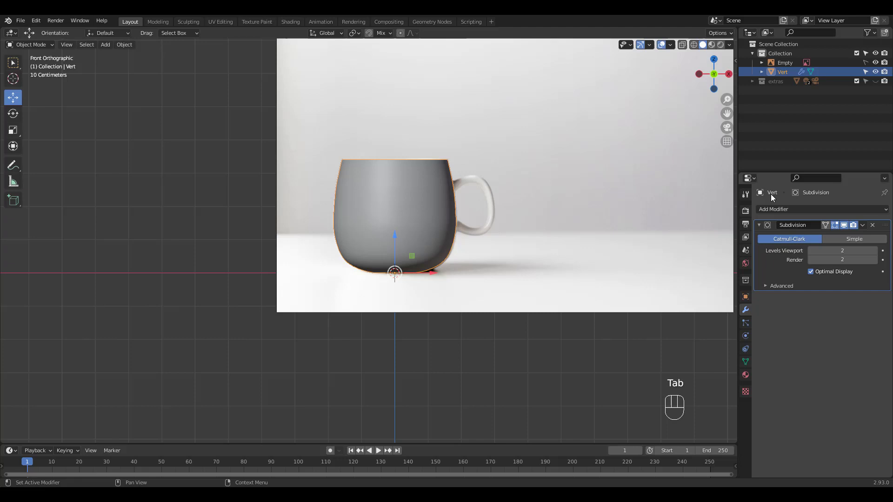
# Add and apply a Solidify modifier with thickness 0.054 m and offset -1
pyautogui.click(773, 208)
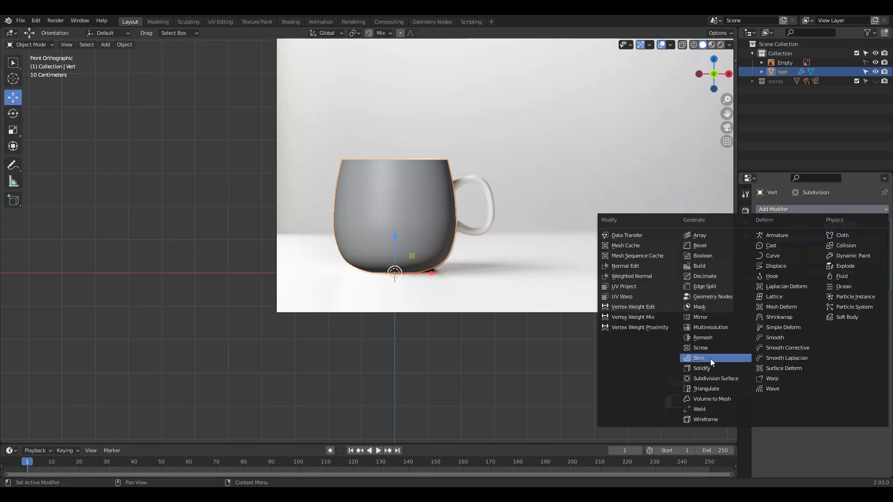
pyautogui.click(701, 367)
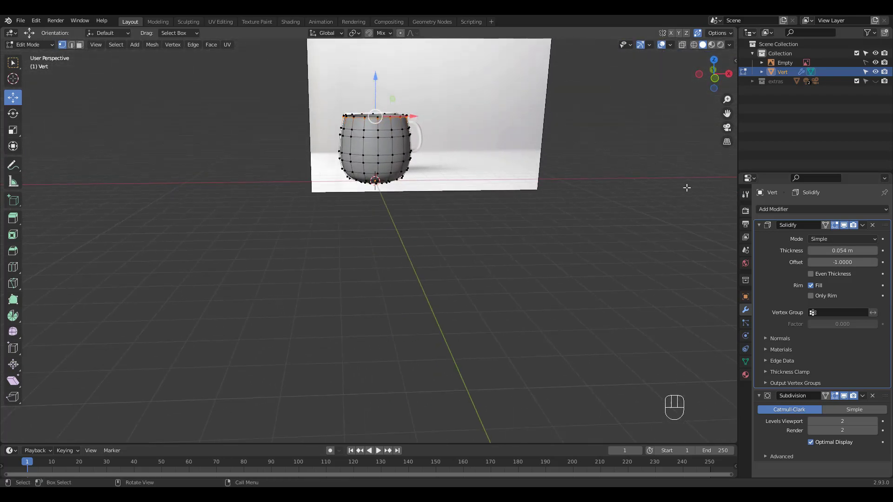
pyautogui.press('Tab')
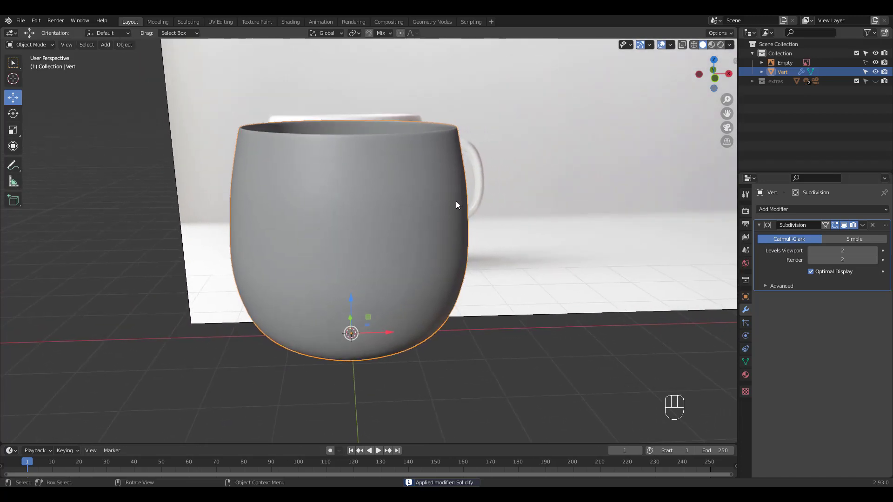
pyautogui.press('Tab')
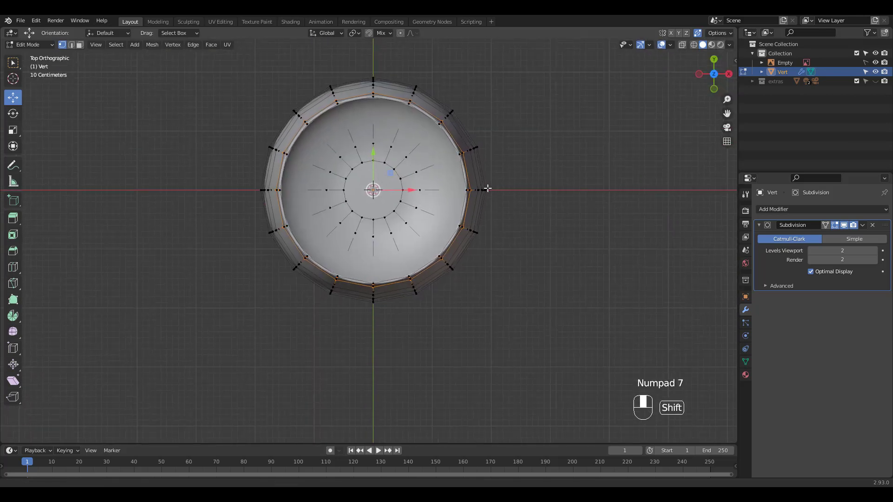
# Select all mug geometry and rotate it about -9.5° around Z
pyautogui.press('a')
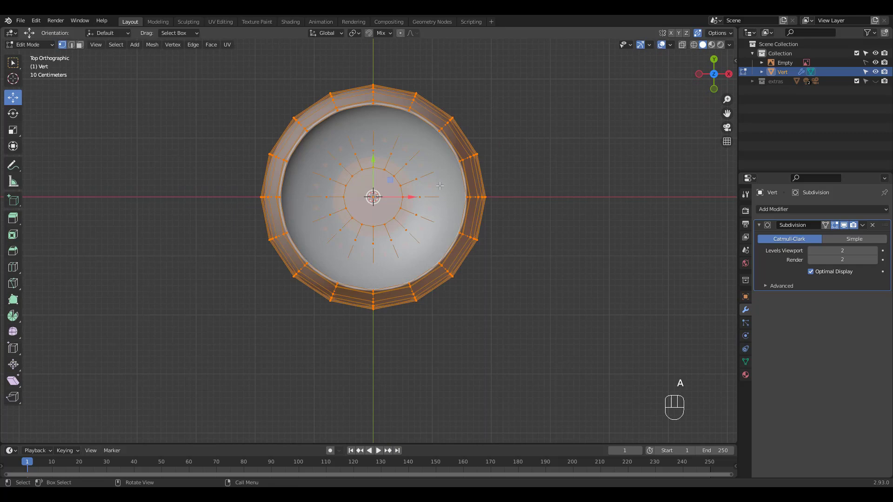
pyautogui.press('r')
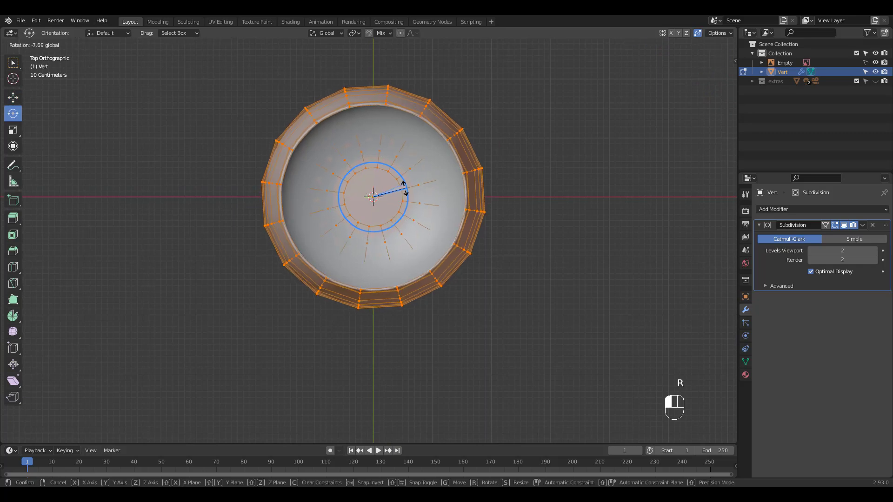
pyautogui.moveTo(399, 194)
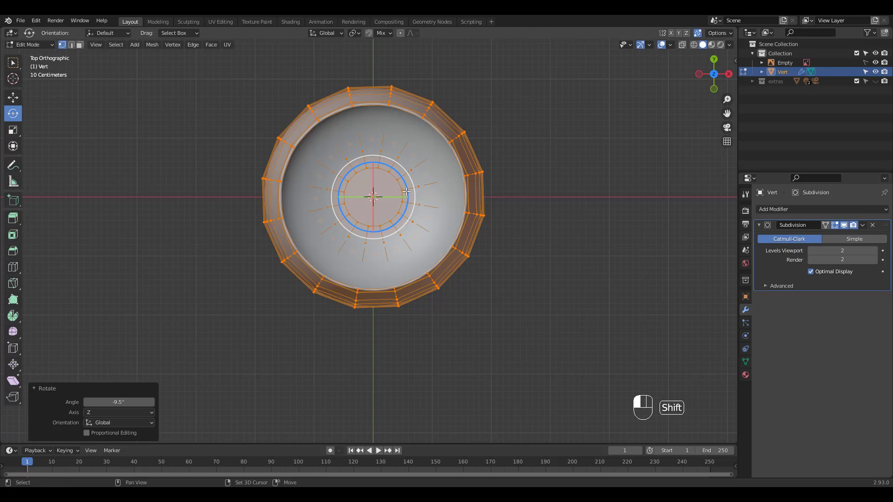
pyautogui.press('r')
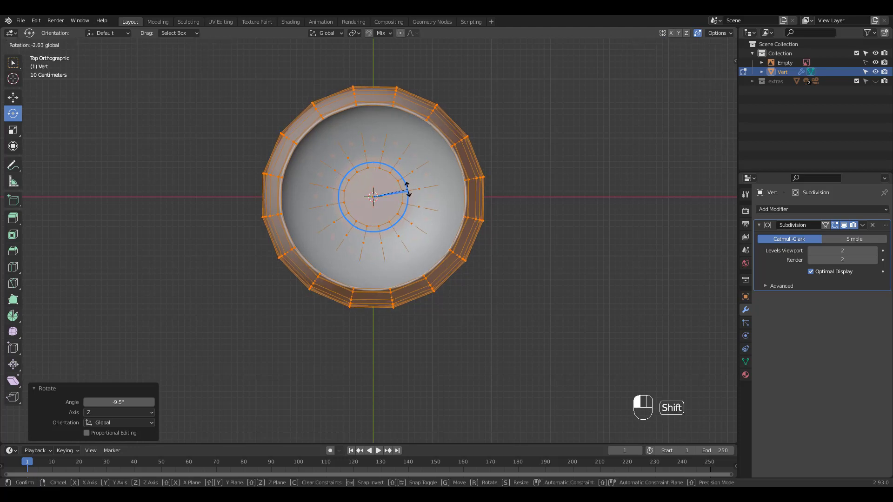
pyautogui.moveTo(401, 194)
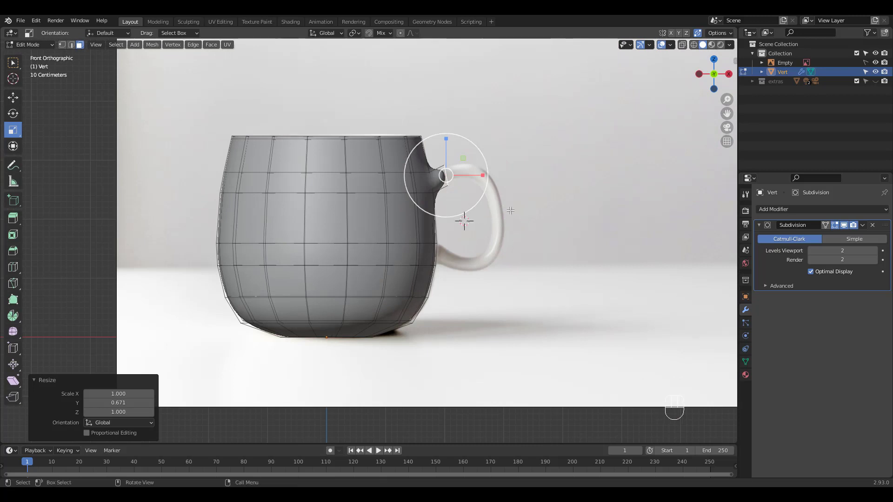
pyautogui.moveTo(464, 218)
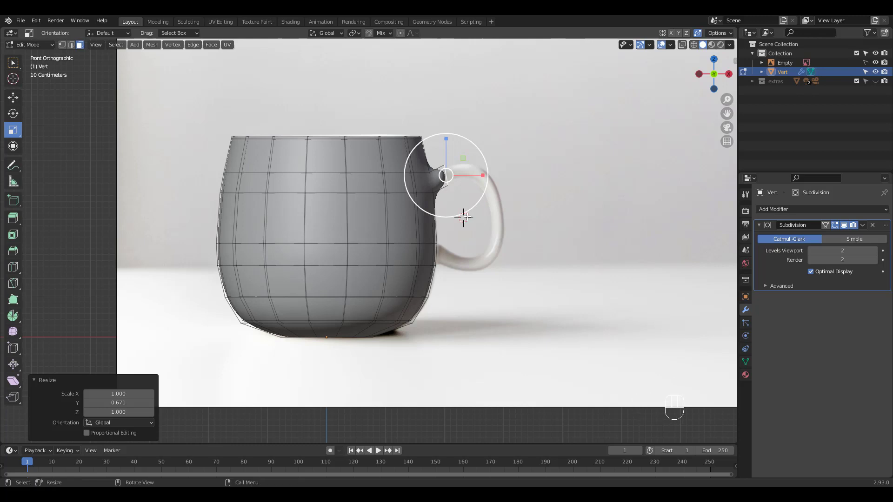
pyautogui.moveTo(472, 165)
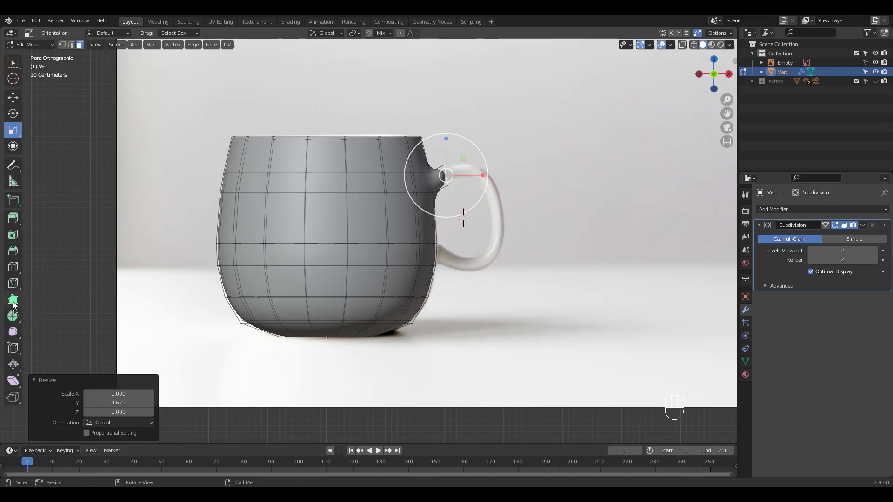
# Scale the handle-joint faces to 0.671 along Y
pyautogui.click(13, 316)
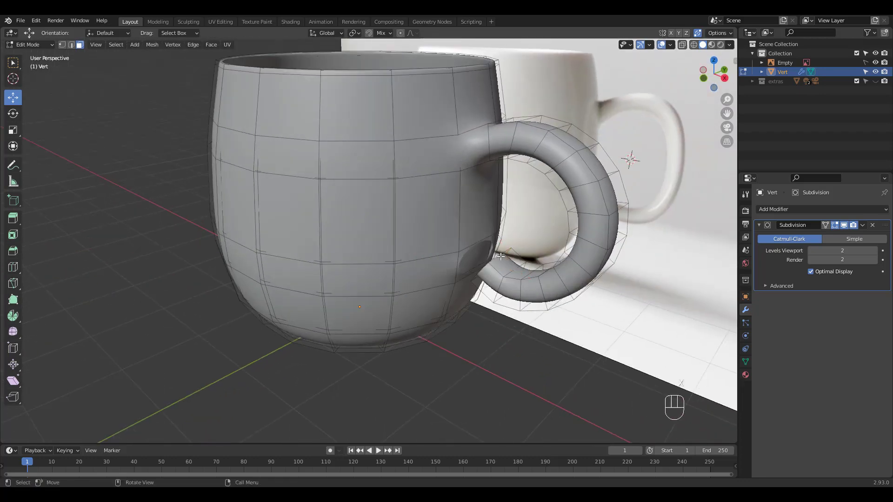
# Bridge the handle's lower edge loop into the mug body, then view from the front
pyautogui.click(498, 262)
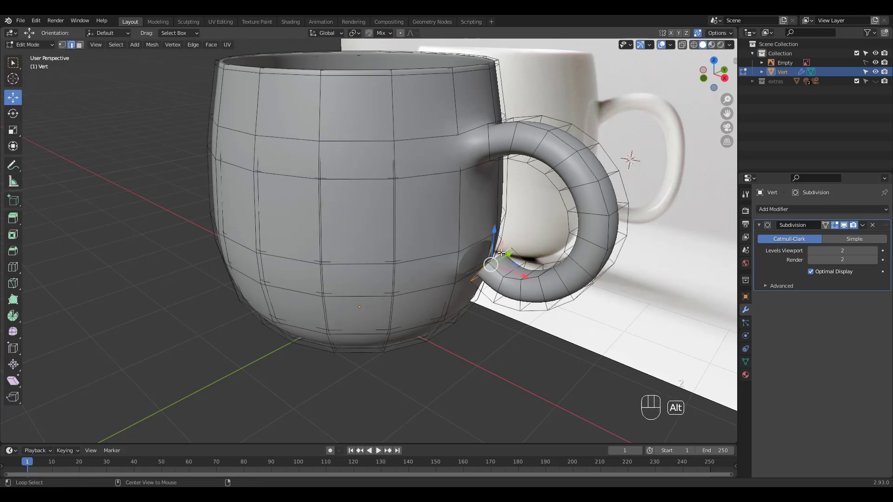
pyautogui.press('ctrl')
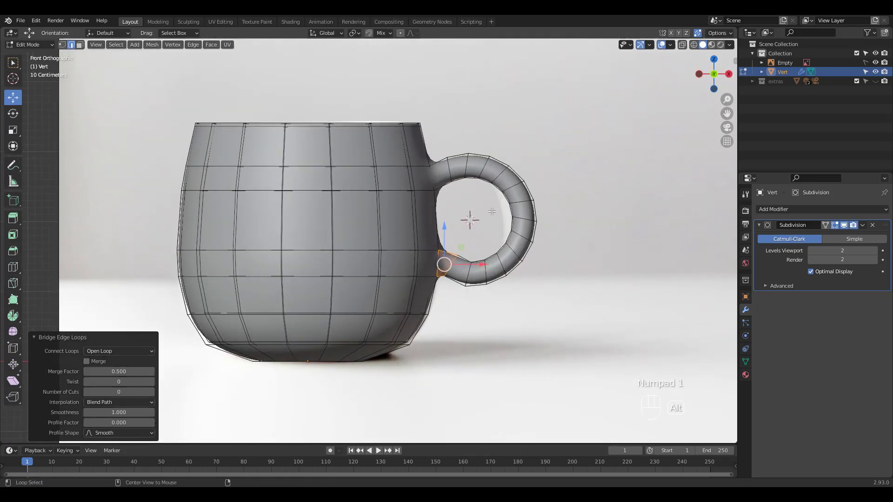
pyautogui.press('ctrl+z')
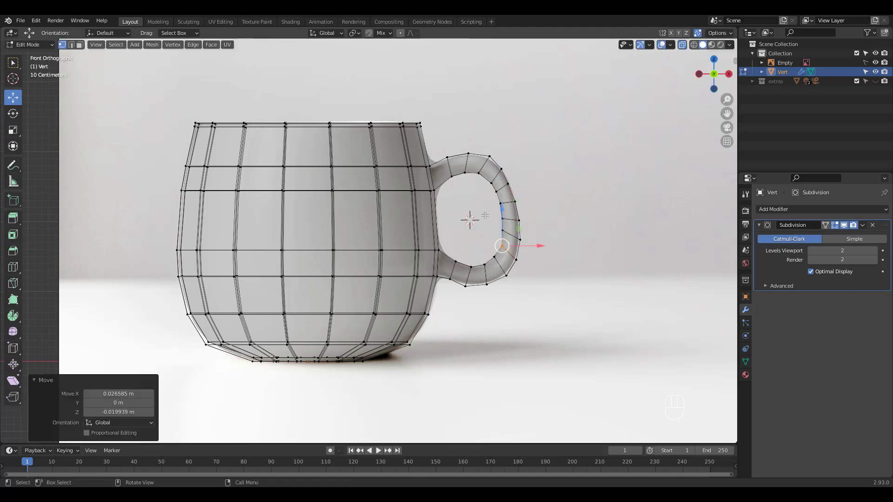
# Move handle vertices into a rounder curve, undoing bad adjustments
pyautogui.press('g')
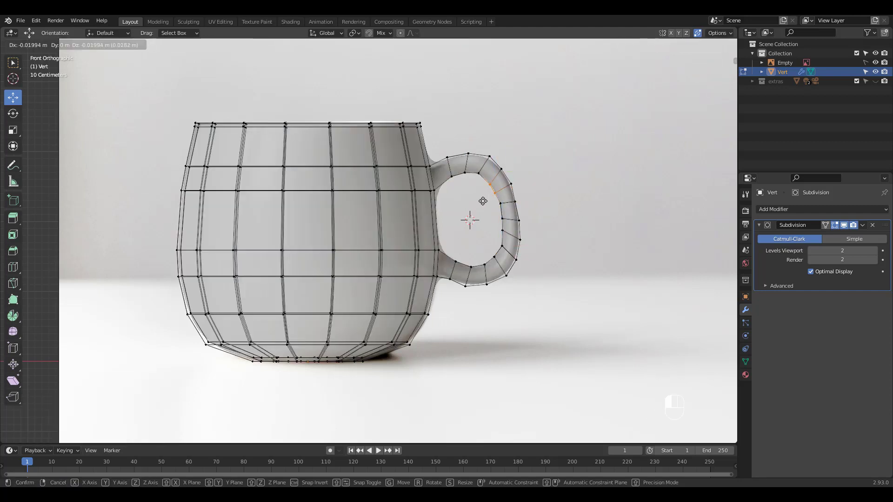
pyautogui.press('ctrl+z')
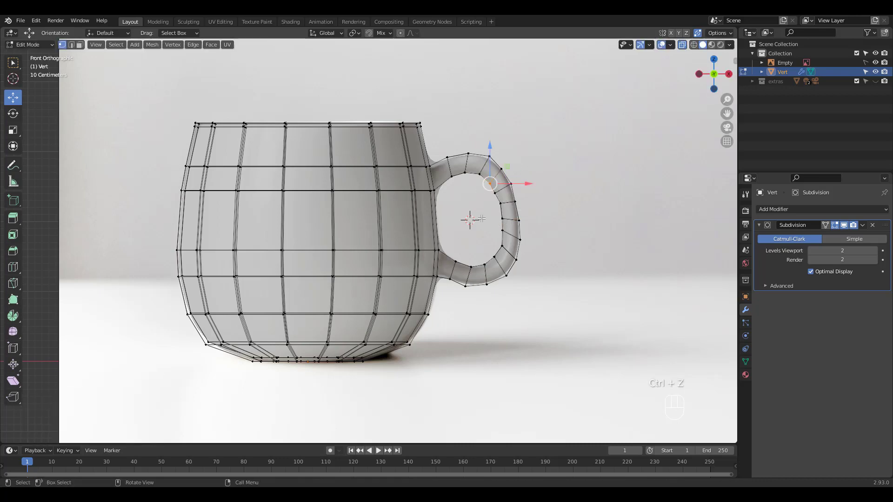
pyautogui.press('ctrl+z')
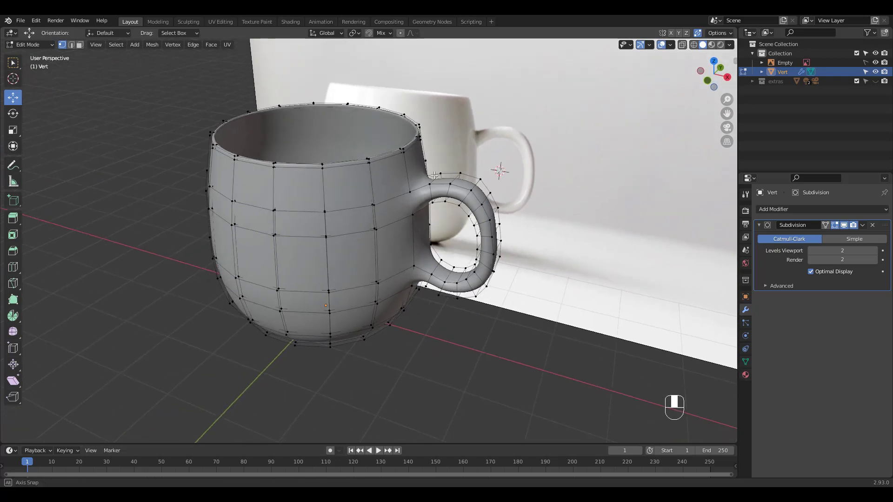
# Loop-cut the handle and raise viewport subdivision levels to 3
pyautogui.press('ctrl+r')
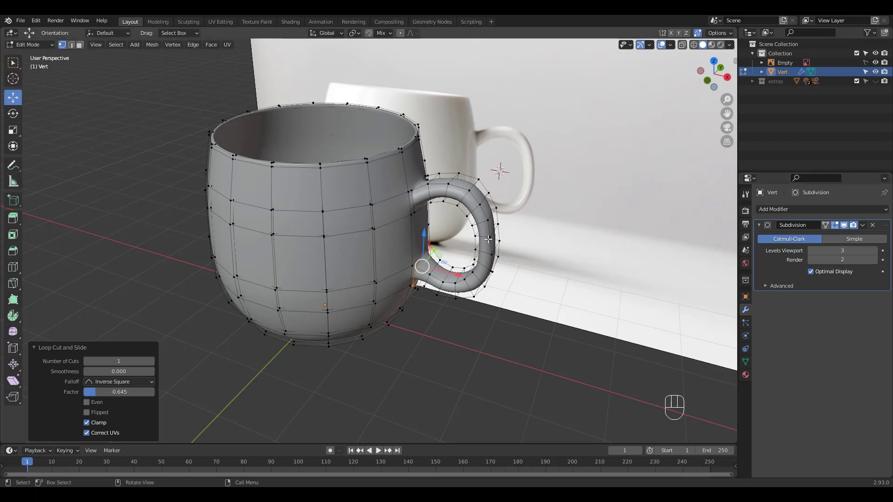
pyautogui.press('Tab')
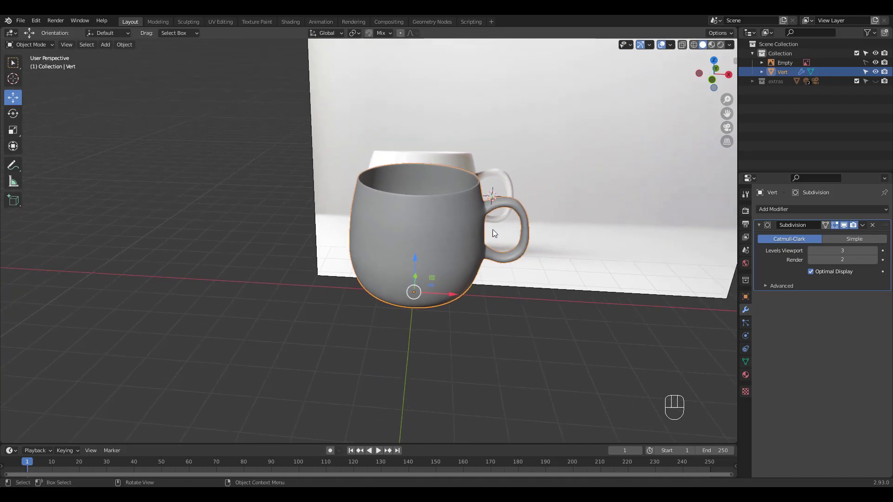
# In UV Editing, select everything and Smart UV Project with island margin 0.03
pyautogui.click(220, 21)
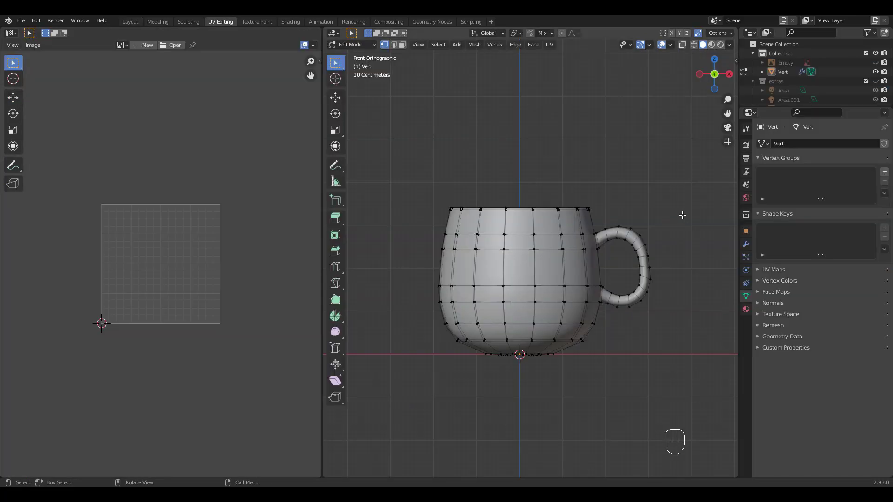
pyautogui.press('a')
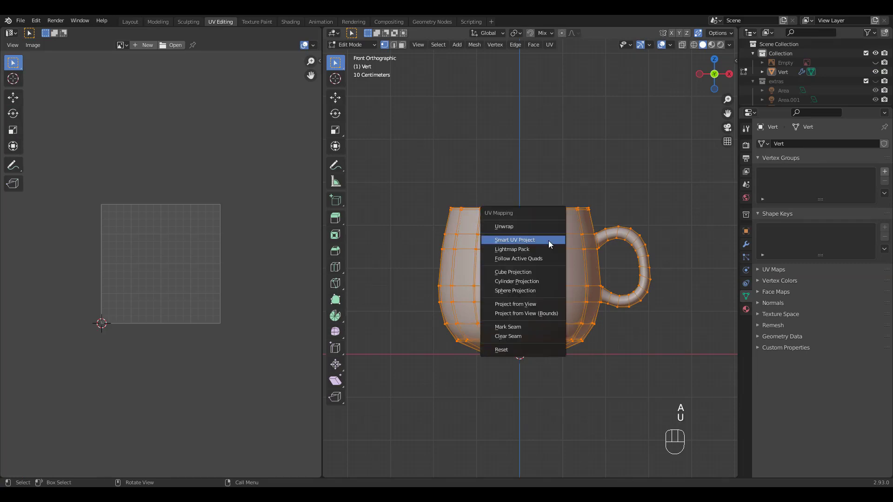
pyautogui.click(514, 240)
pyautogui.write('0.03')
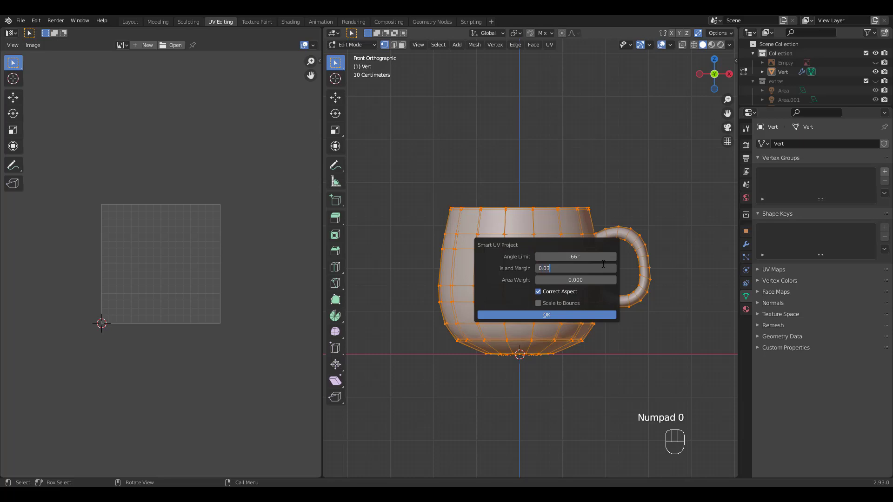
pyautogui.click(545, 315)
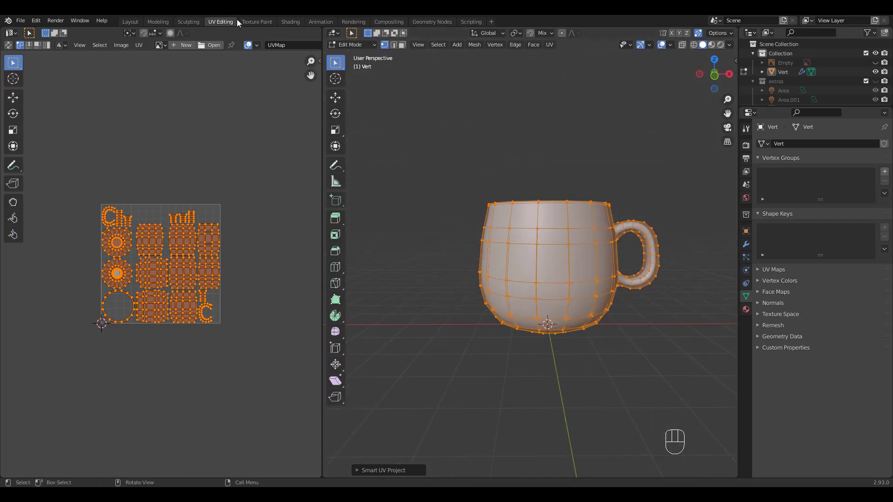
# In Texture Paint, add a 2048 px light grey Base Color slot named 'cup' without alpha
pyautogui.click(256, 22)
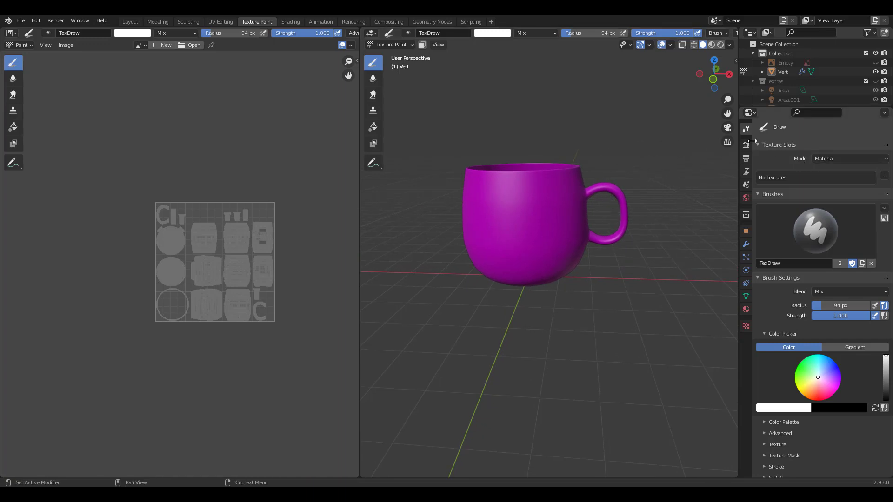
pyautogui.click(846, 158)
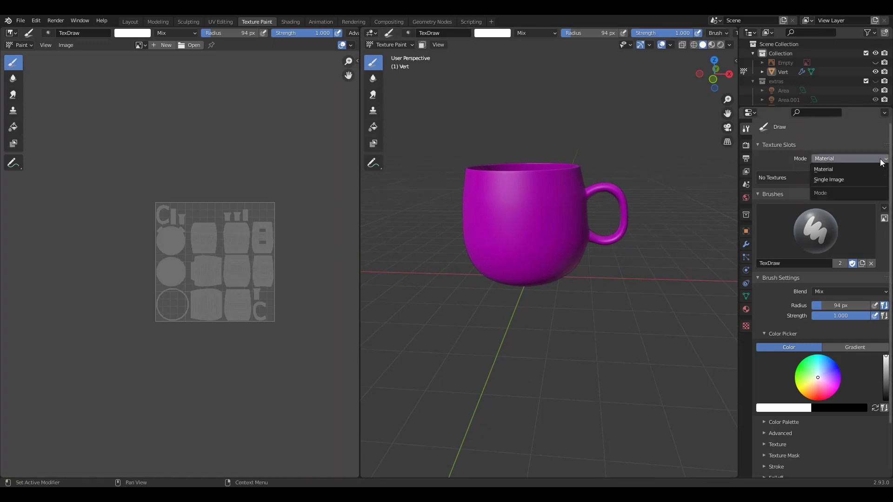
pyautogui.click(847, 158)
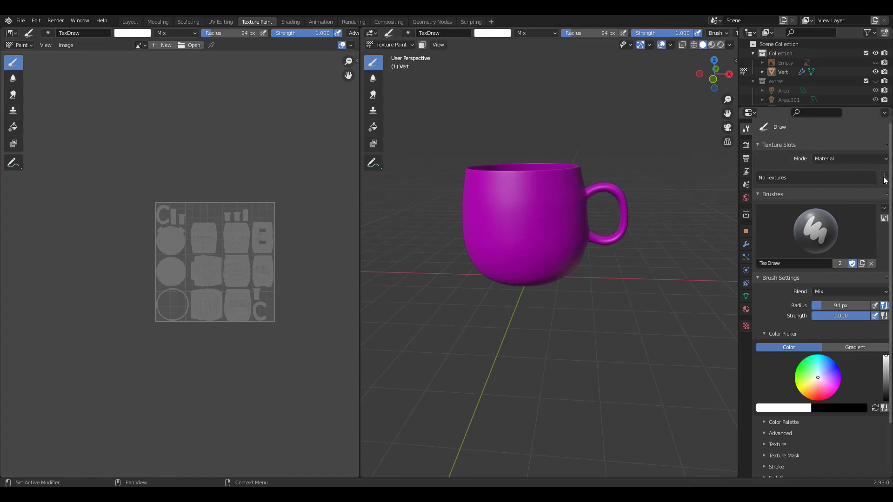
pyautogui.click(885, 177)
pyautogui.write('cup')
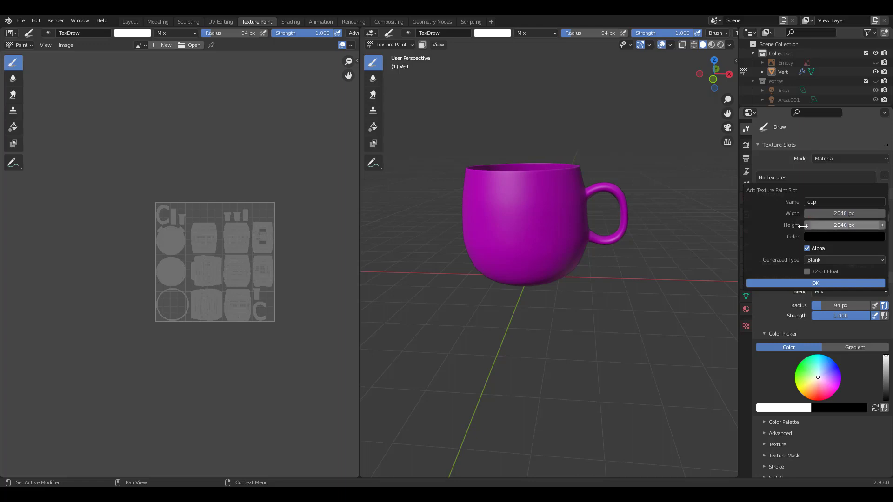
pyautogui.click(844, 236)
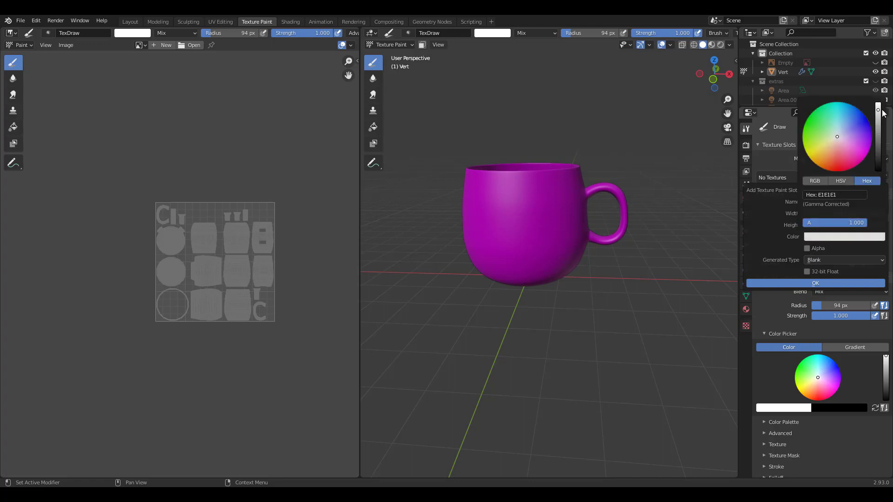
pyautogui.click(837, 138)
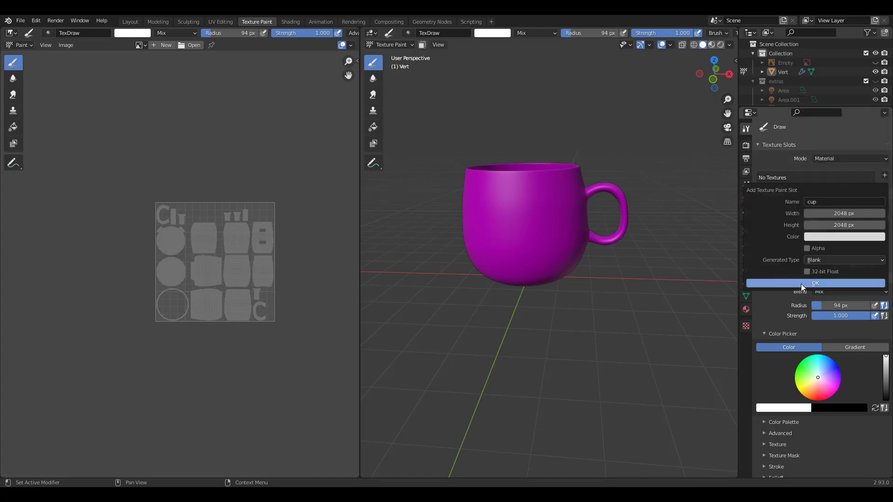
pyautogui.click(814, 283)
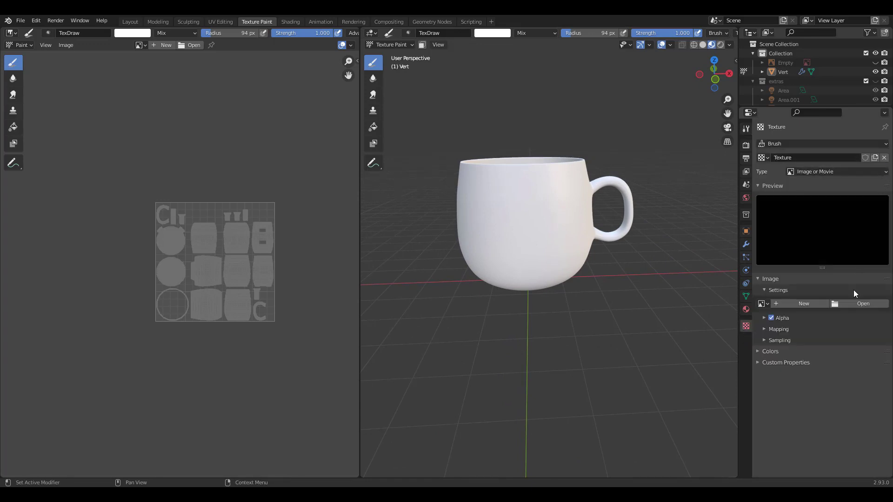
# Open flower.png as the brush texture image and return to the Tool properties
pyautogui.click(863, 303)
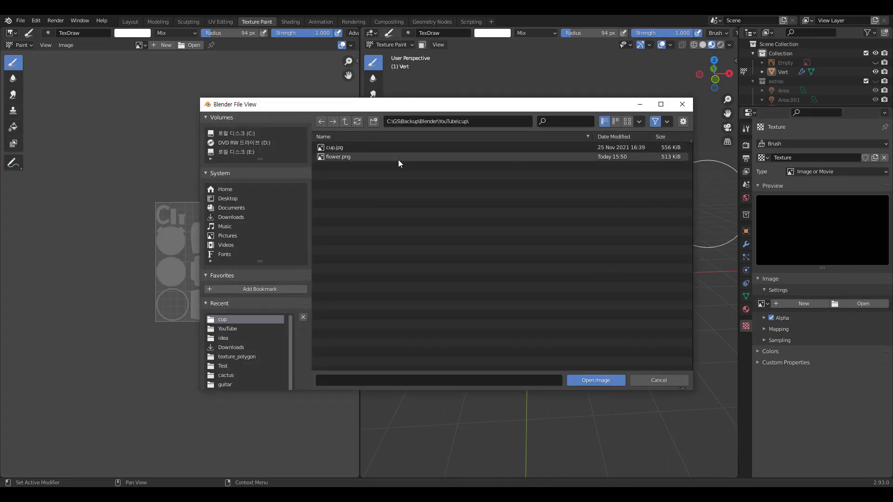
pyautogui.click(594, 380)
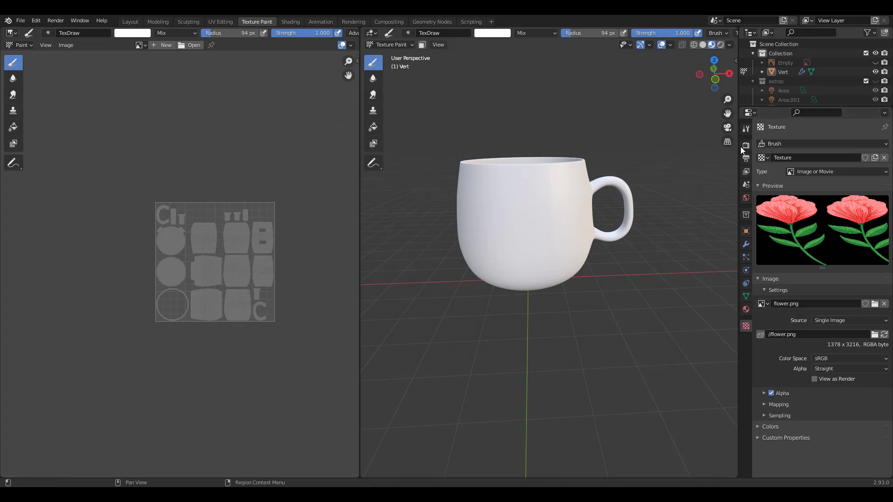
pyautogui.click(744, 128)
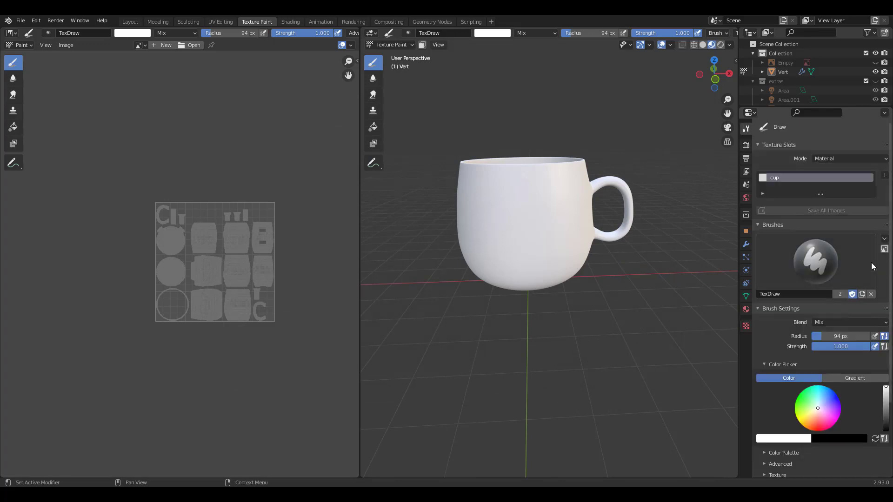
# Set the brush texture Mapping to Stencil under Brush Settings > Texture
pyautogui.scroll(-3)
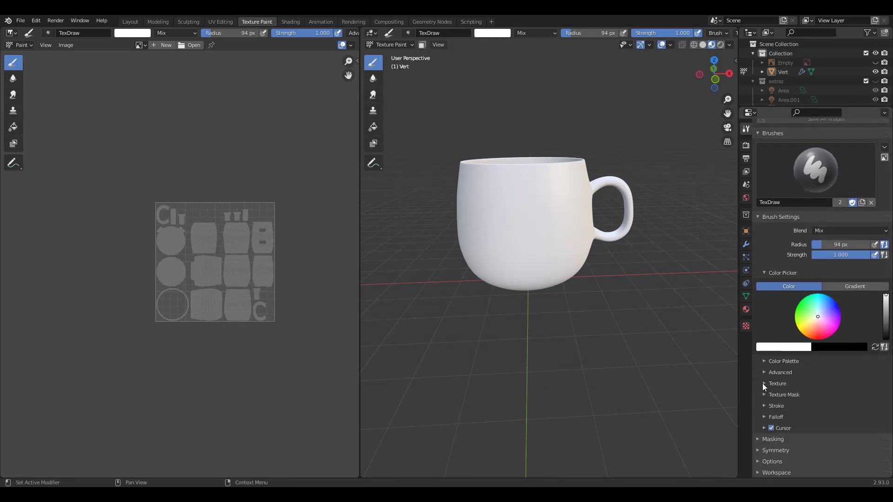
pyautogui.click(776, 383)
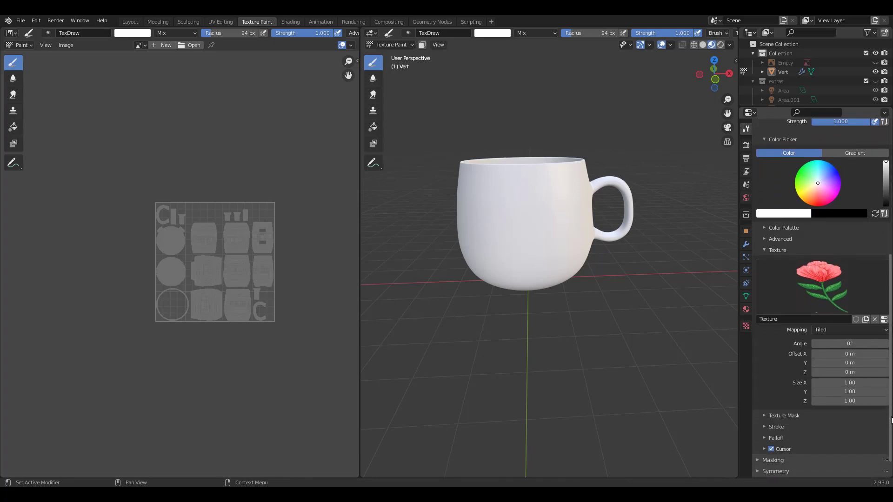
pyautogui.click(848, 330)
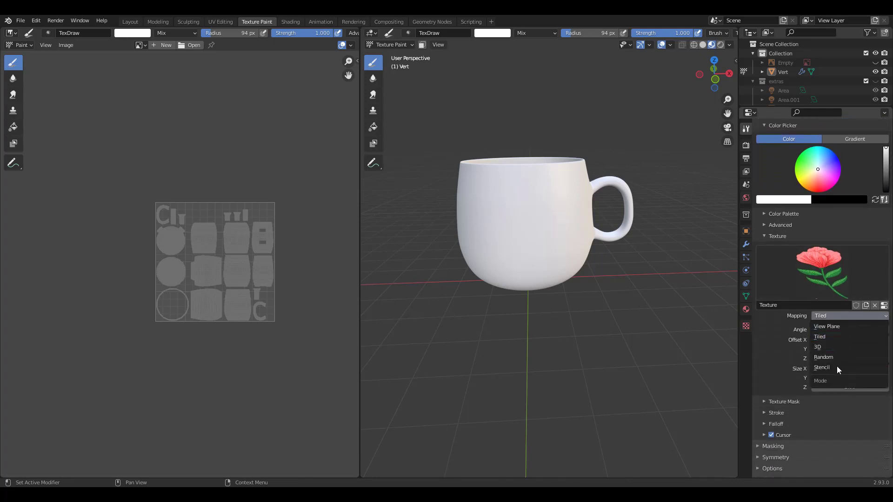
pyautogui.click(821, 367)
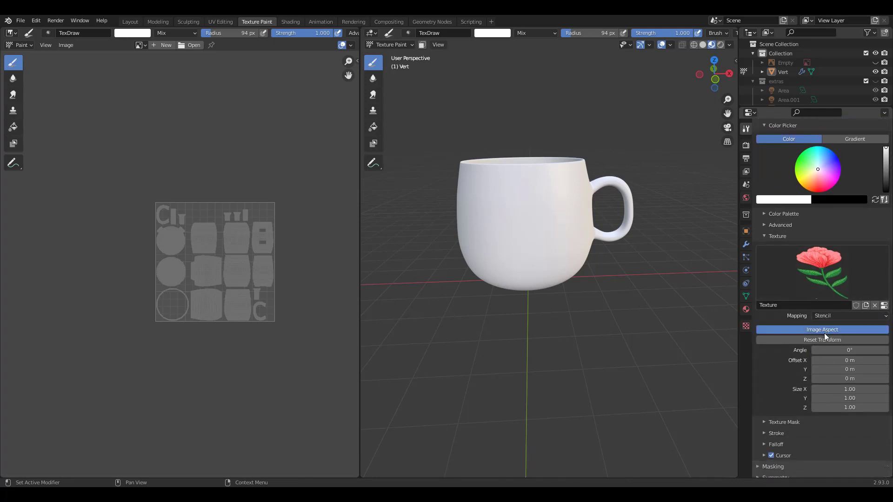